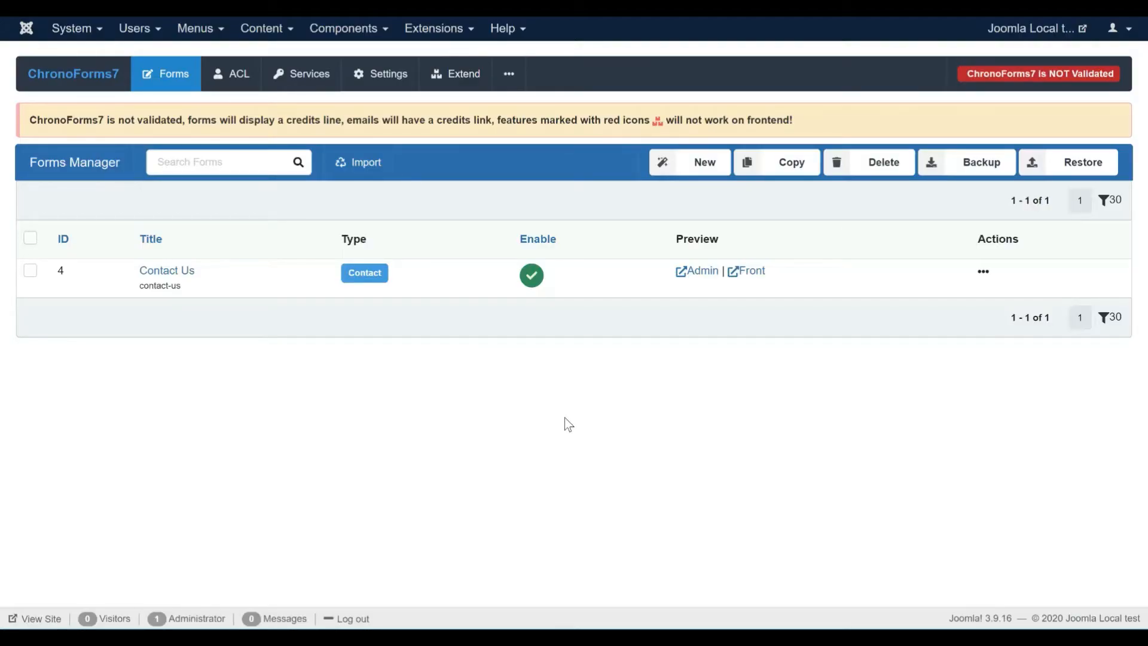
{"action": "mouse_move", "coordinate": [562, 437]}
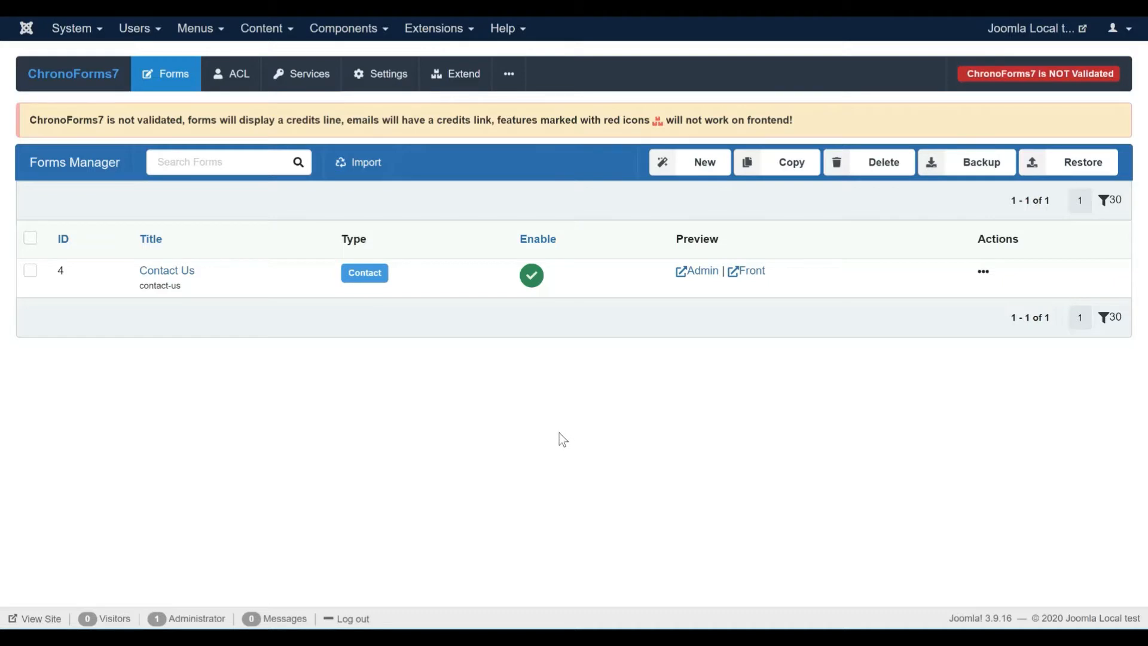
{"action": "mouse_move", "coordinate": [573, 390]}
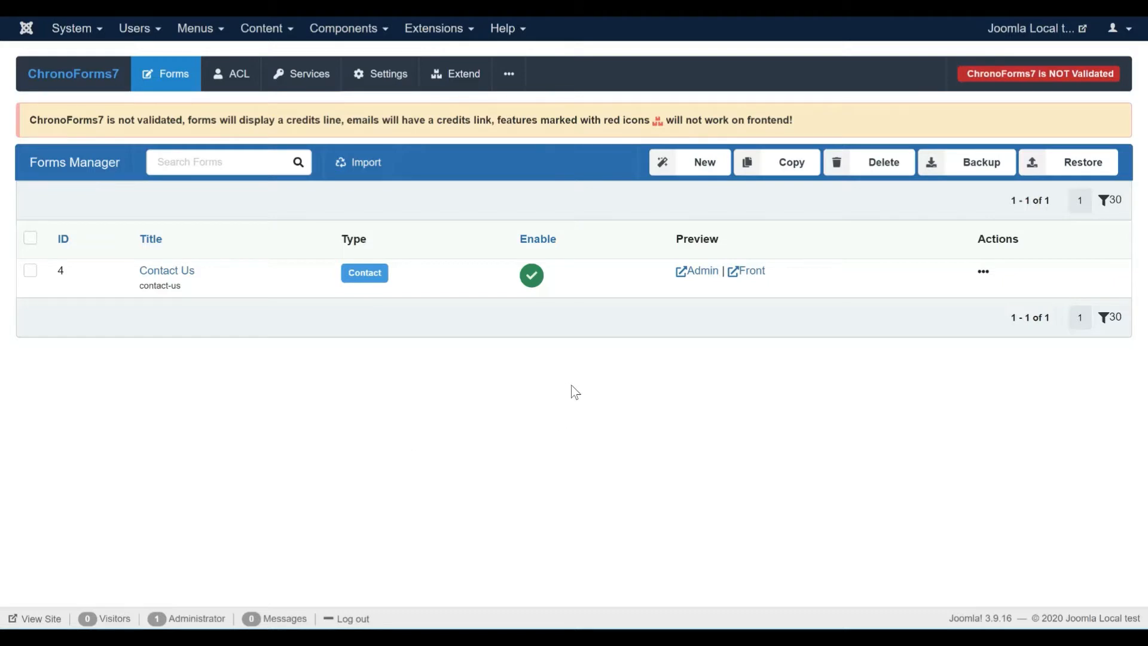
{"action": "mouse_move", "coordinate": [273, 344]}
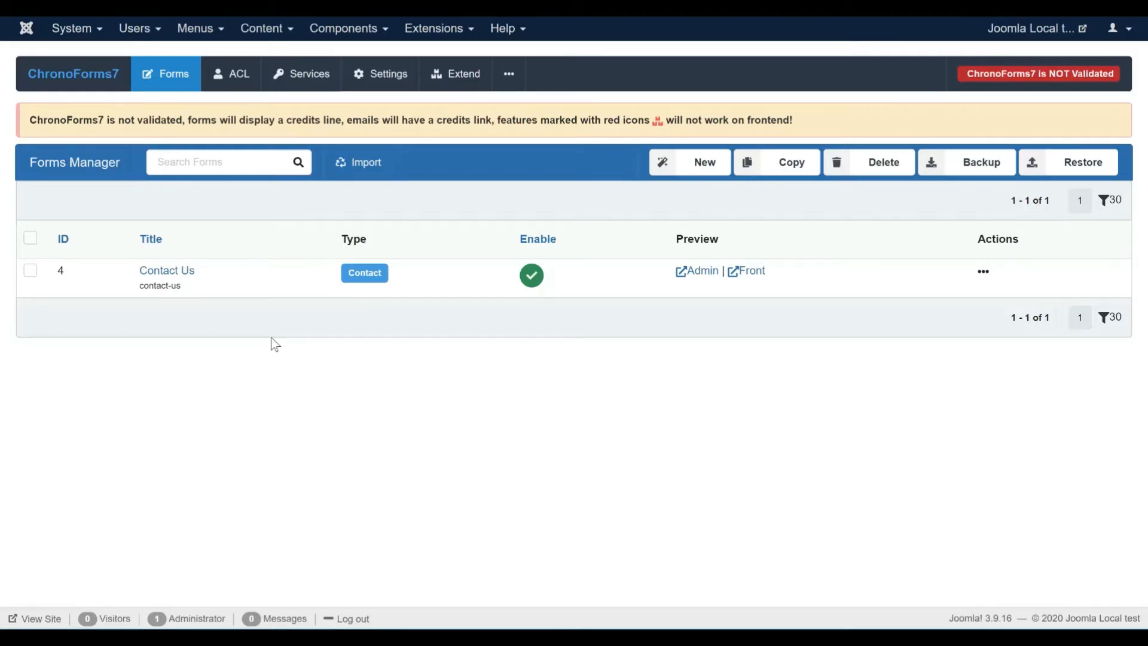
Open the Contact Us form and list the validation rules available for its Email field
{"action": "left_click", "coordinate": [167, 270]}
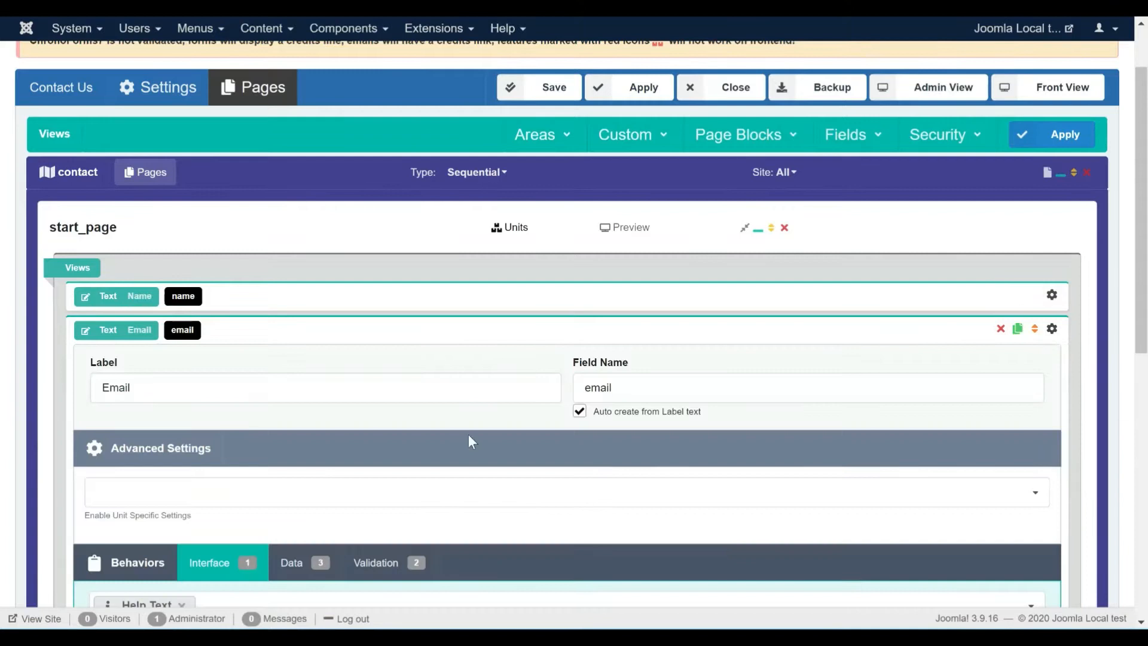
{"action": "scroll", "scroll_direction": "down", "scroll_amount": 3}
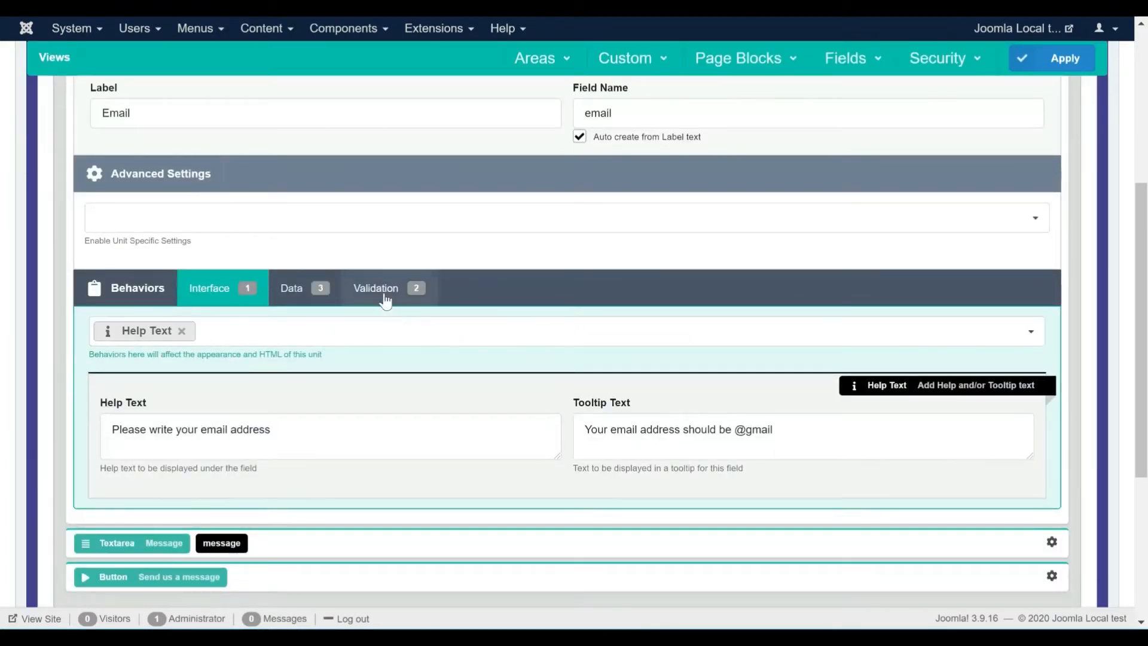
{"action": "left_click", "coordinate": [385, 287]}
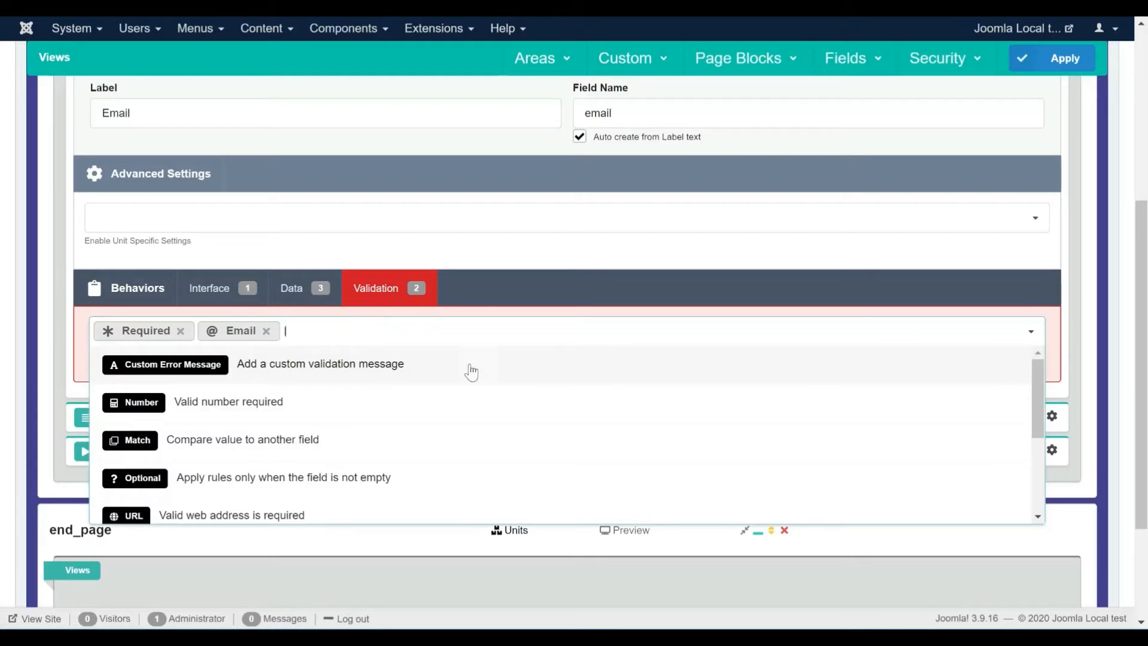
{"action": "scroll", "scroll_direction": "down", "scroll_amount": 3}
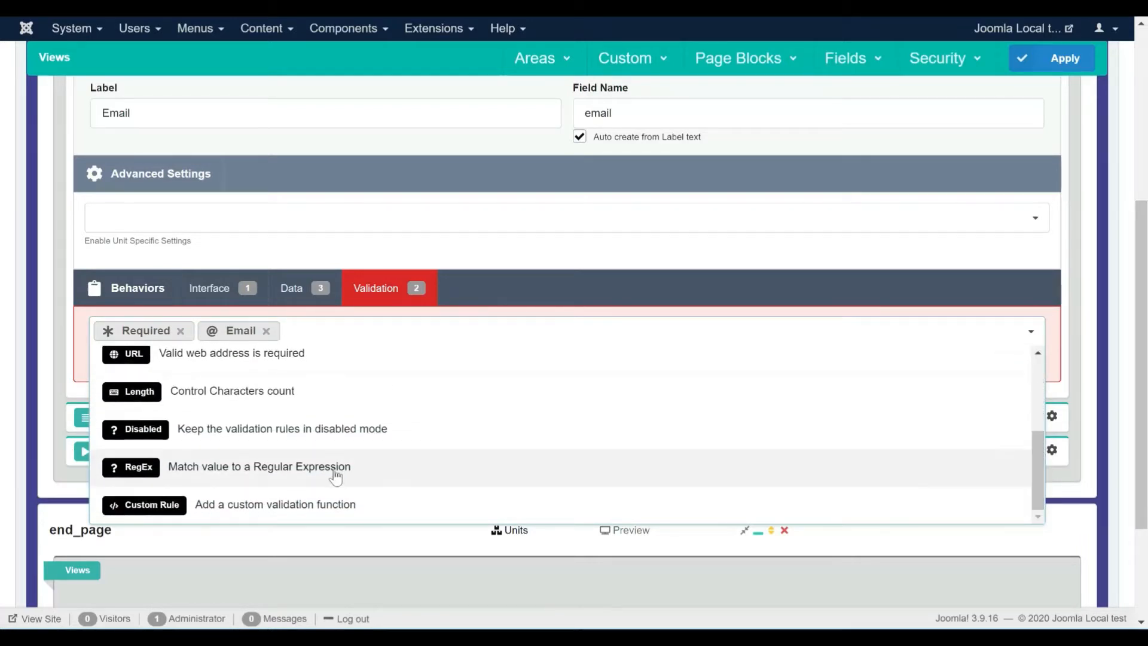
{"action": "left_click", "coordinate": [130, 466]}
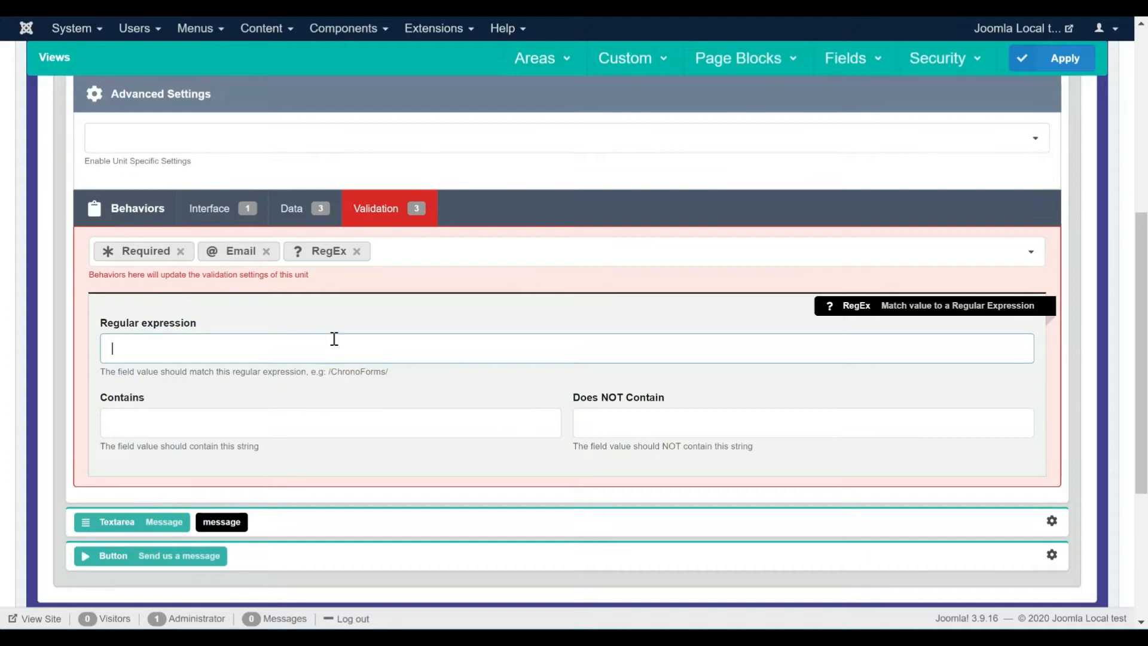
{"action": "type", "text": "/"}
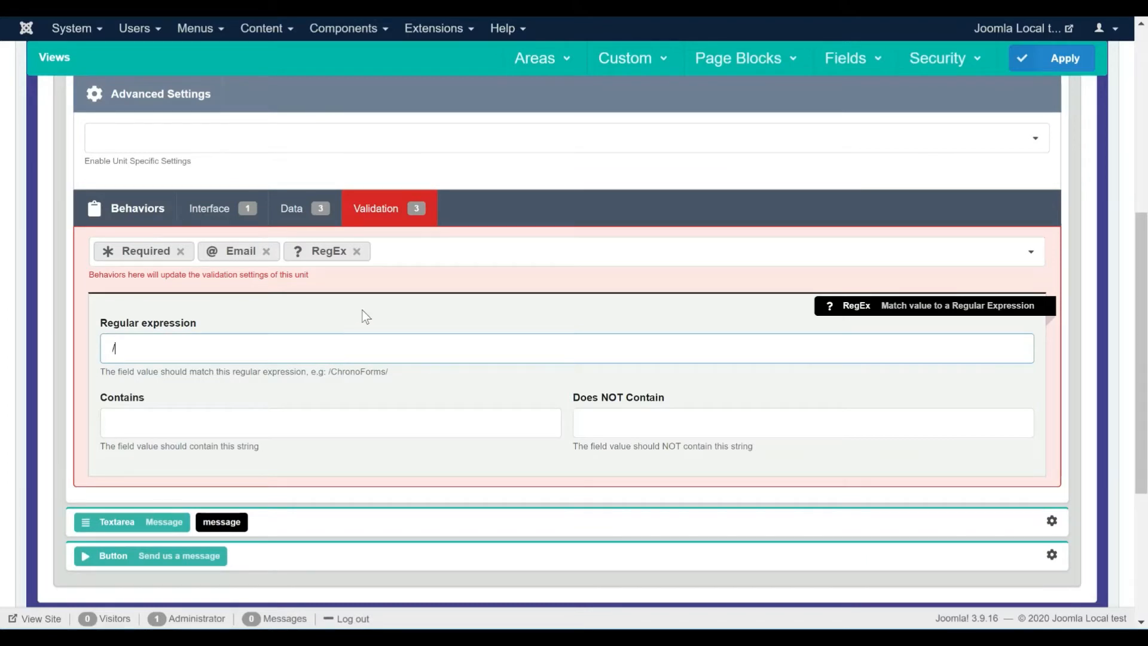
{"action": "type", "text": "(@gmail"}
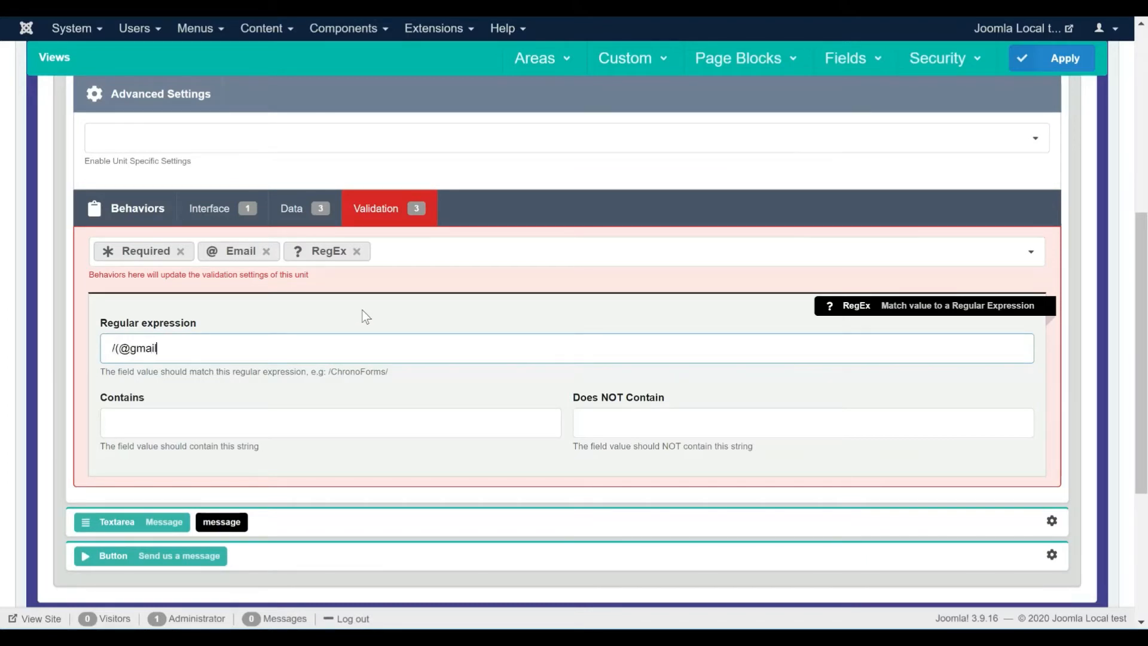
{"action": "type", "text": ".com"}
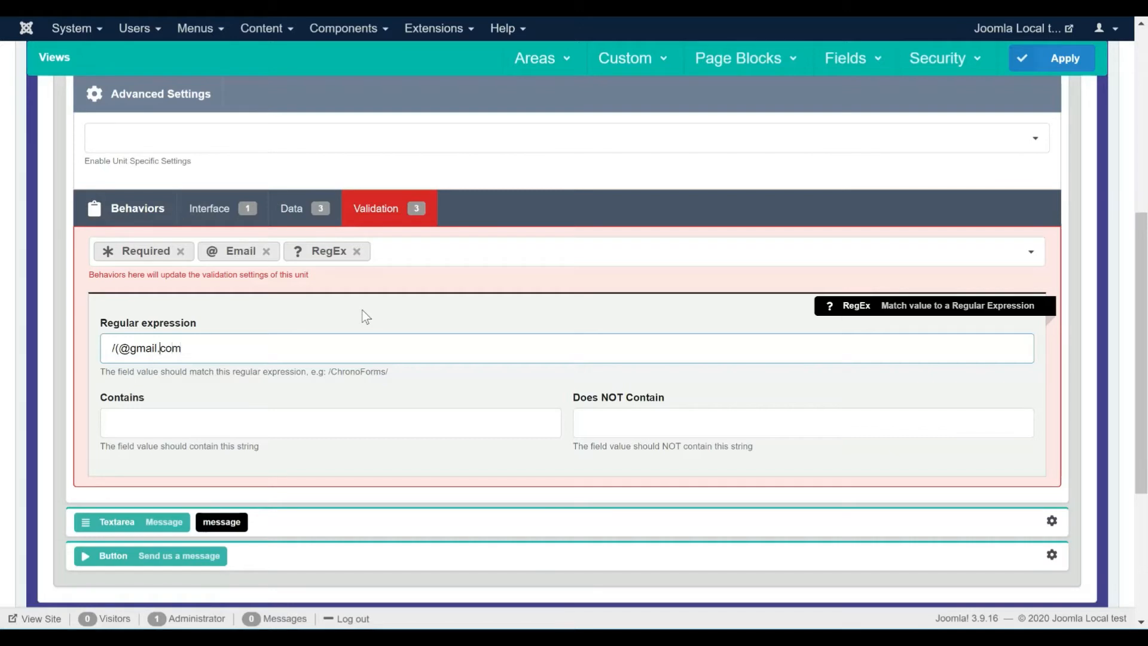
{"action": "type", "text": "\\"}
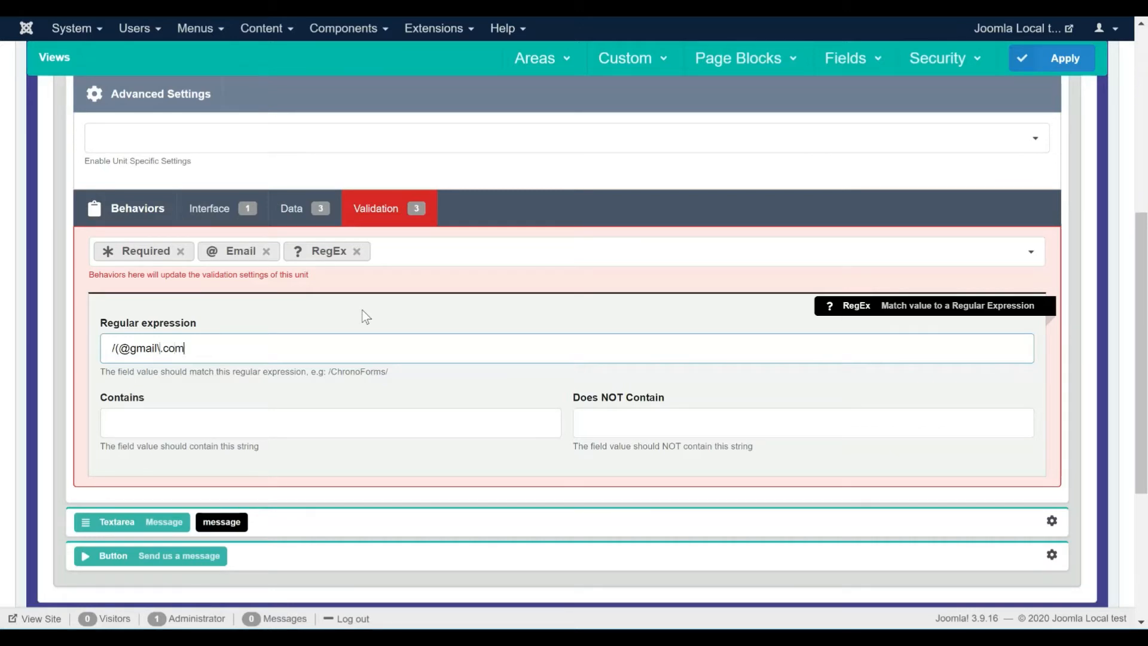
{"action": "type", "text": "|@yaho"}
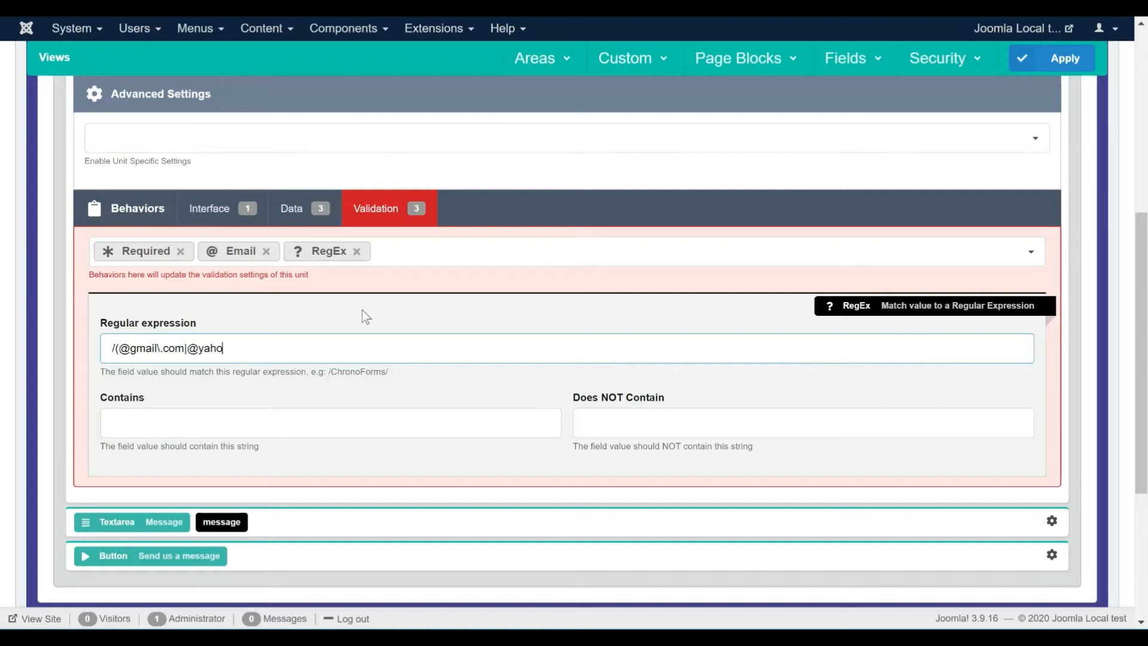
{"action": "type", "text": "o.com)"}
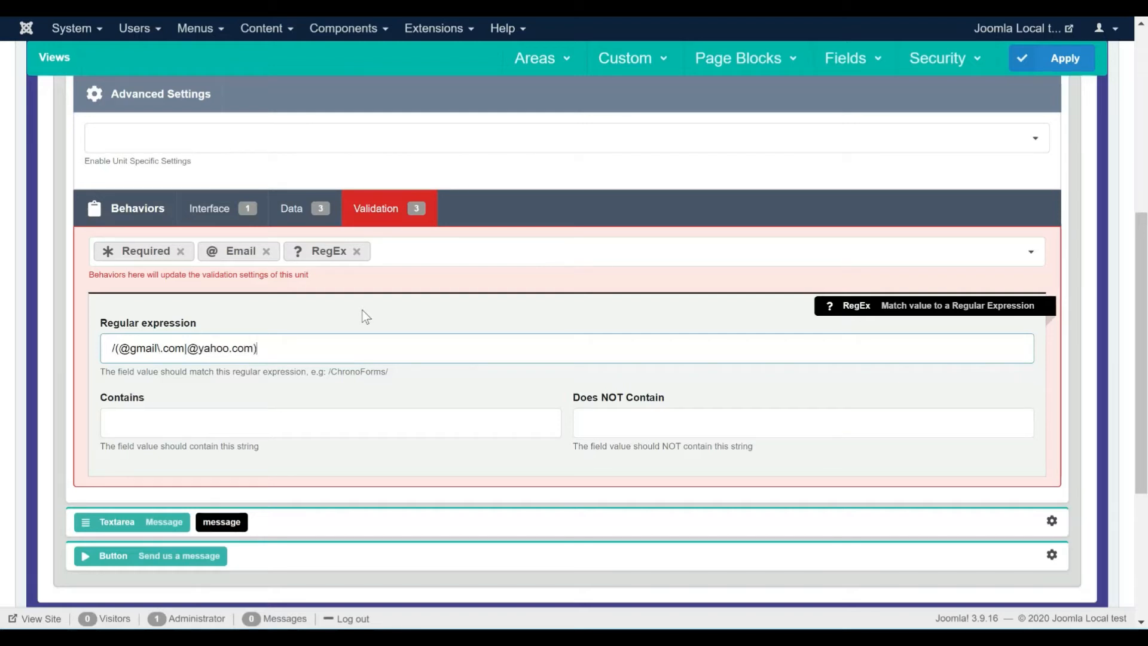
{"action": "type", "text": "\\/"}
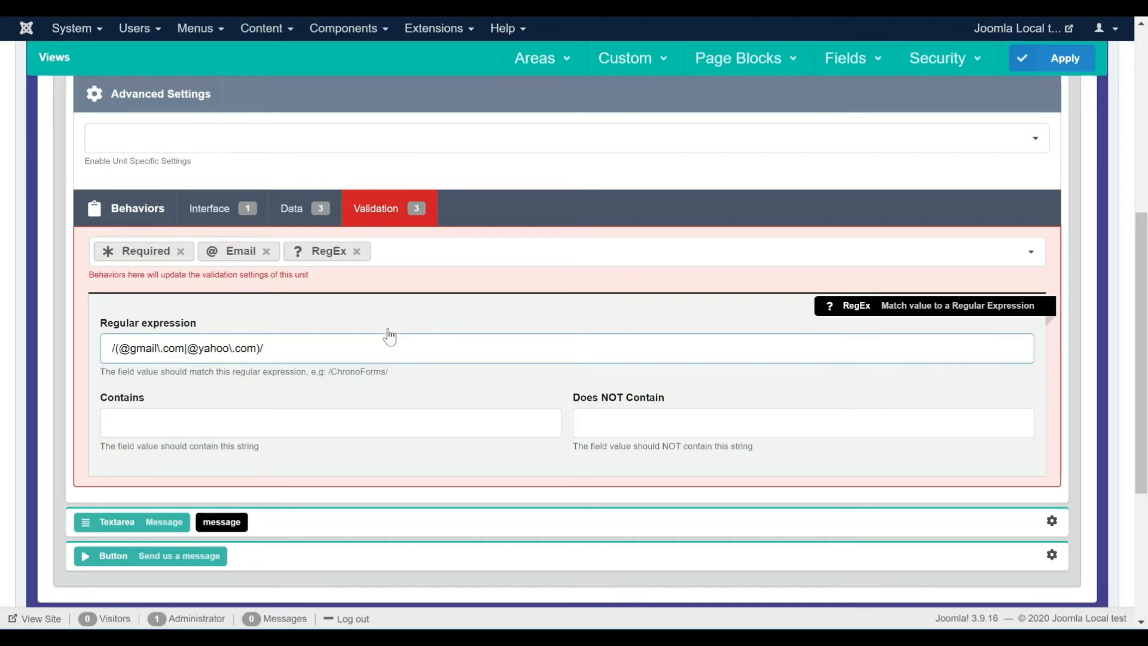
{"action": "left_click", "coordinate": [1052, 58]}
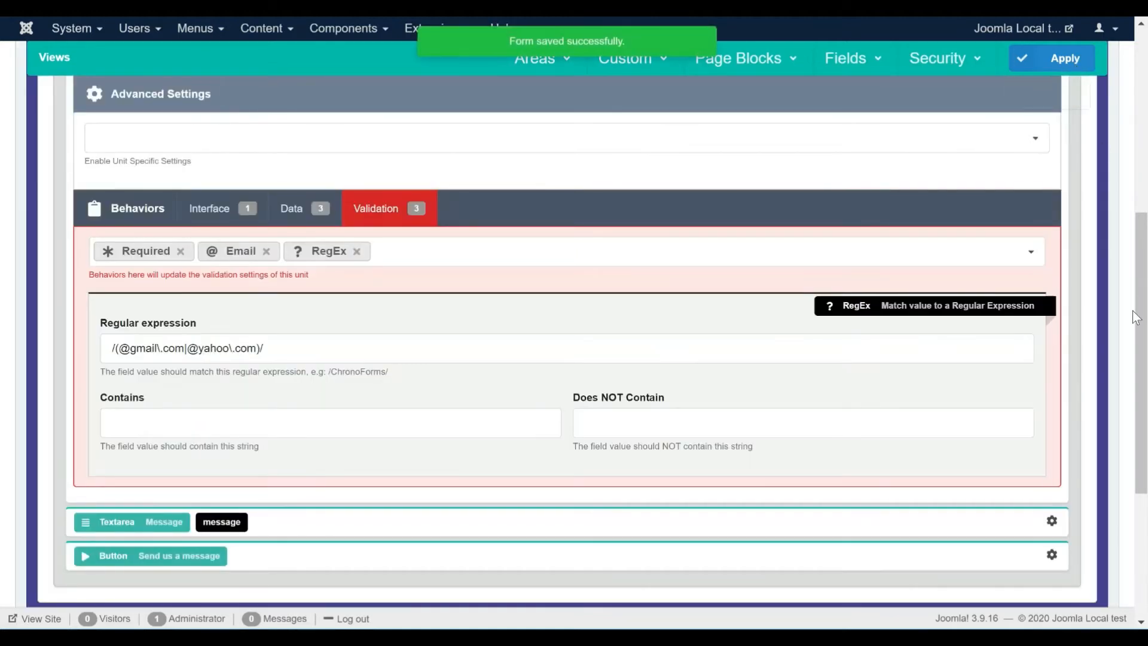
{"action": "scroll", "scroll_direction": "up", "scroll_amount": 3}
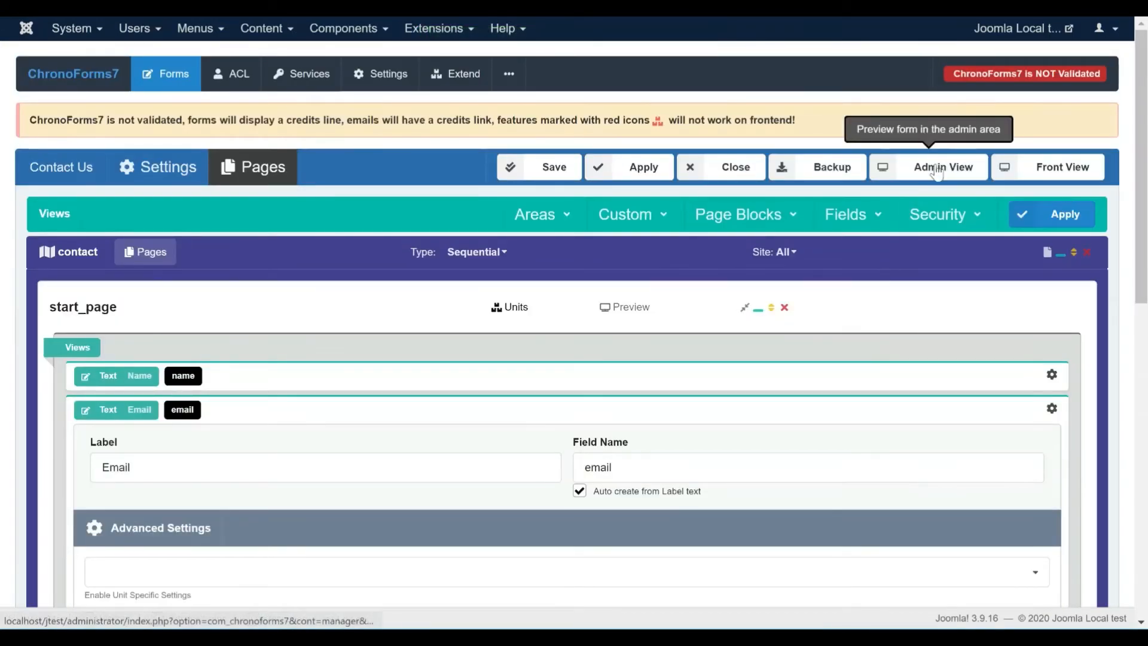
{"action": "left_click", "coordinate": [940, 166]}
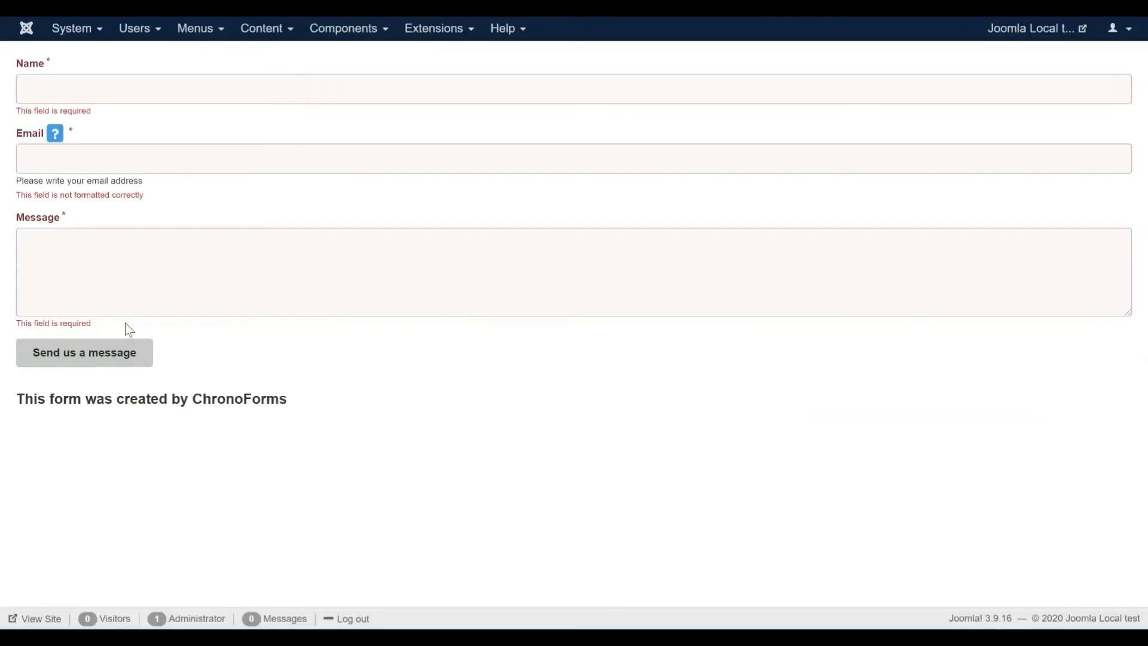
{"action": "mouse_move", "coordinate": [112, 232]}
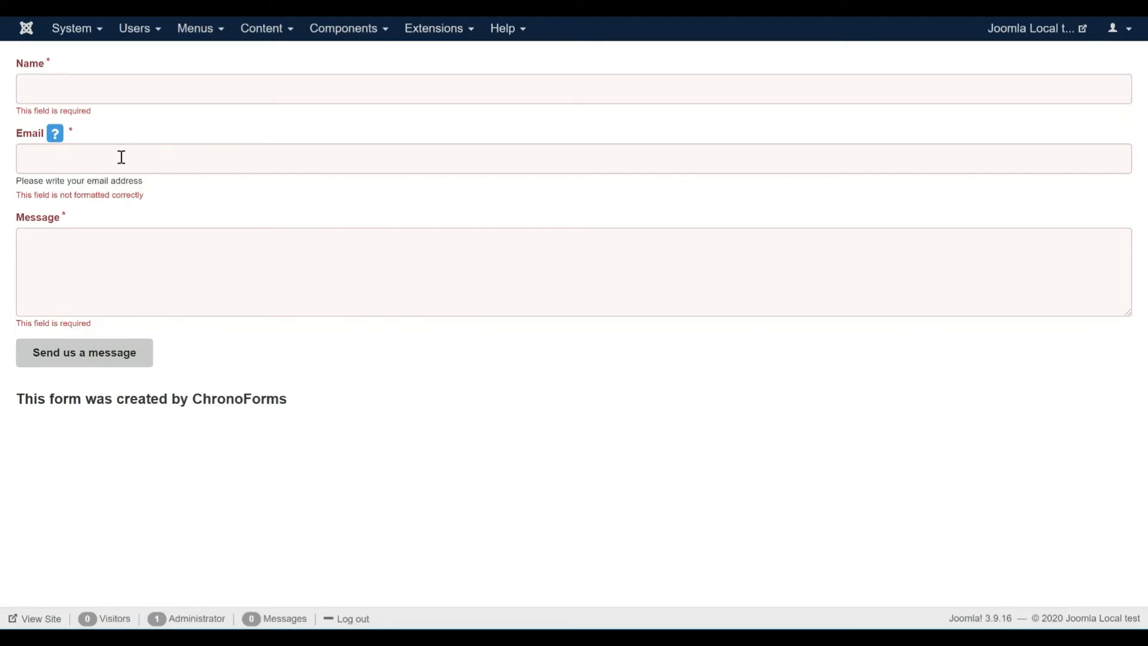
{"action": "type", "text": "test@email.com"}
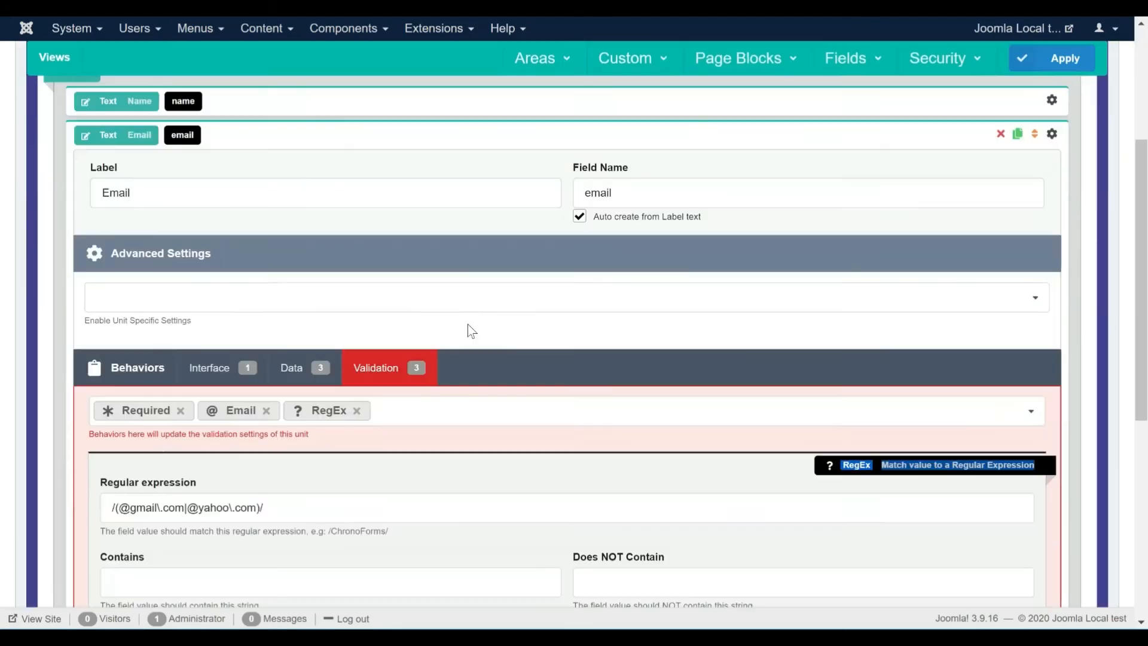
Add the Custom Error Message "Please provide a gmail or yahoo email address" and submit the preview to show it
{"action": "left_click", "coordinate": [1031, 411]}
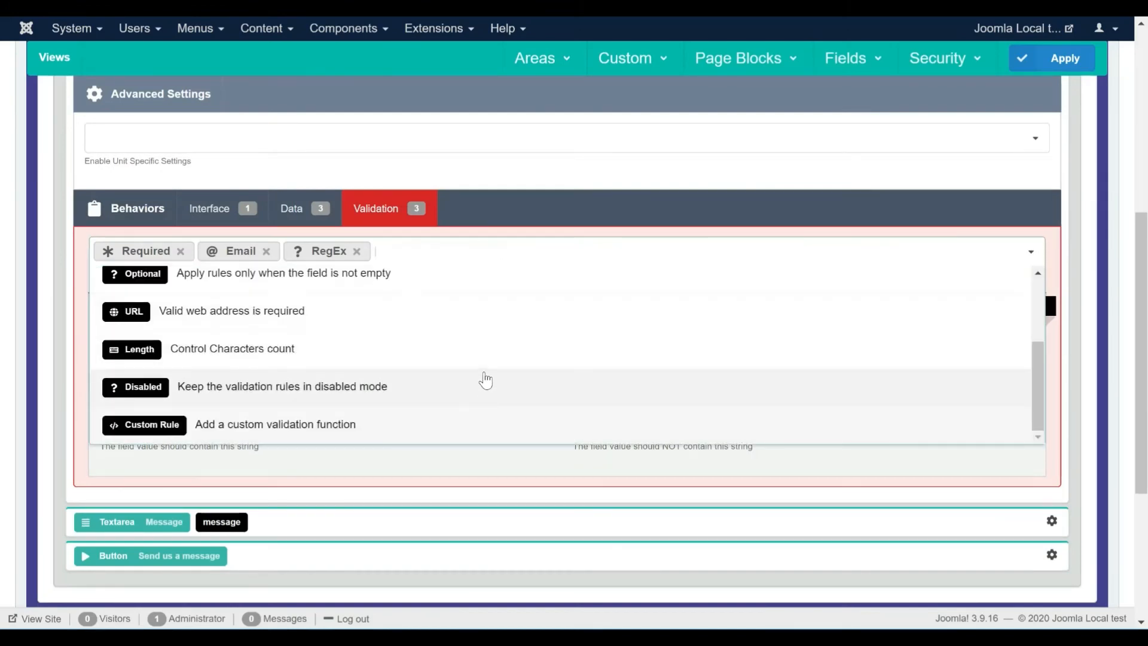
{"action": "left_click", "coordinate": [143, 425]}
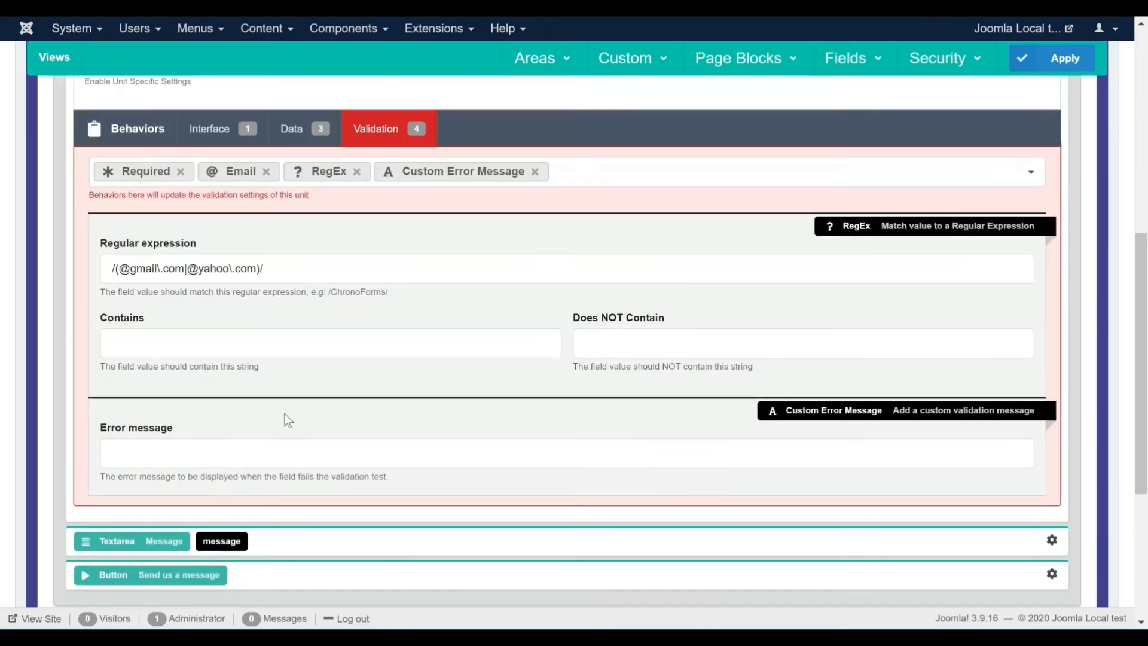
{"action": "type", "text": "Please"}
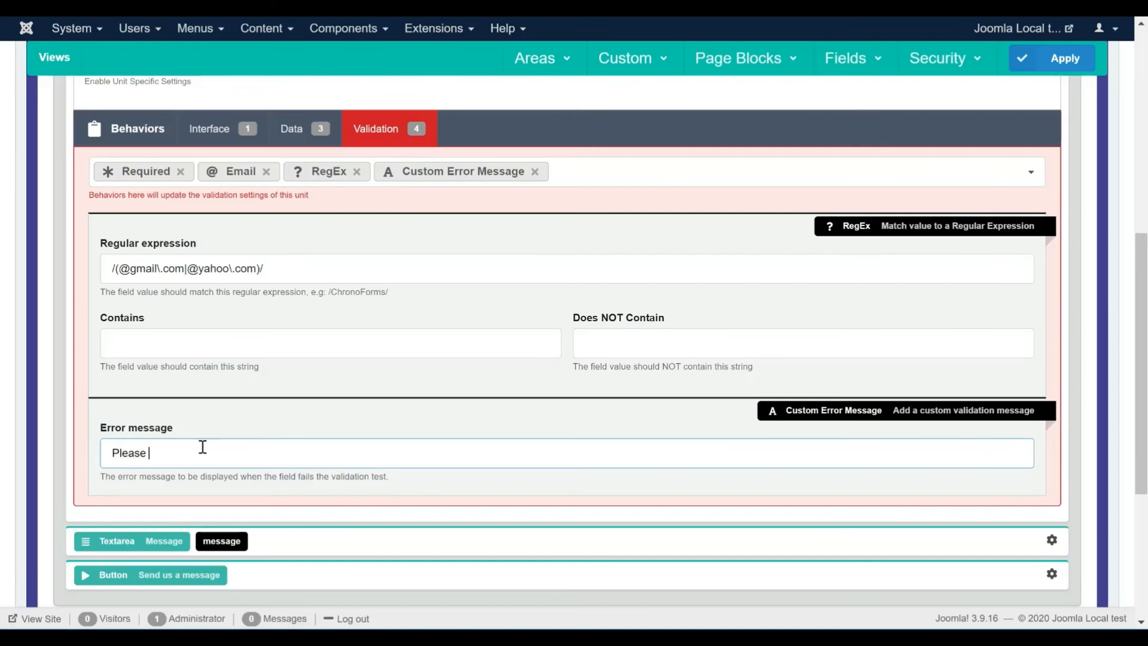
{"action": "type", "text": "provide a gmail or y"}
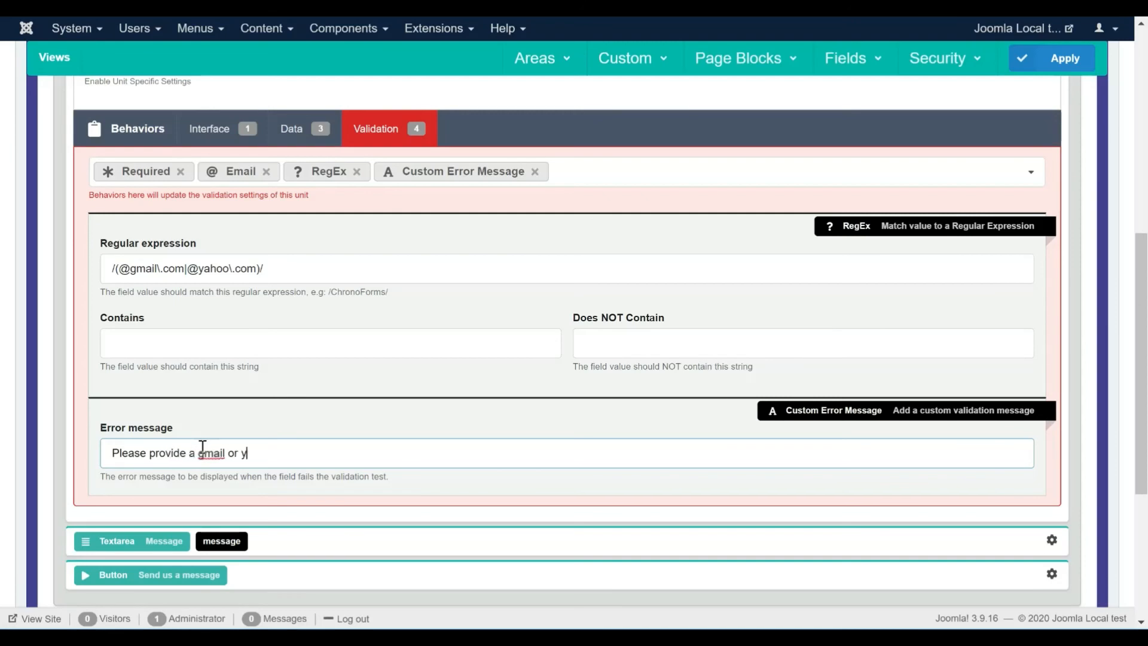
{"action": "type", "text": "ahoo email address"}
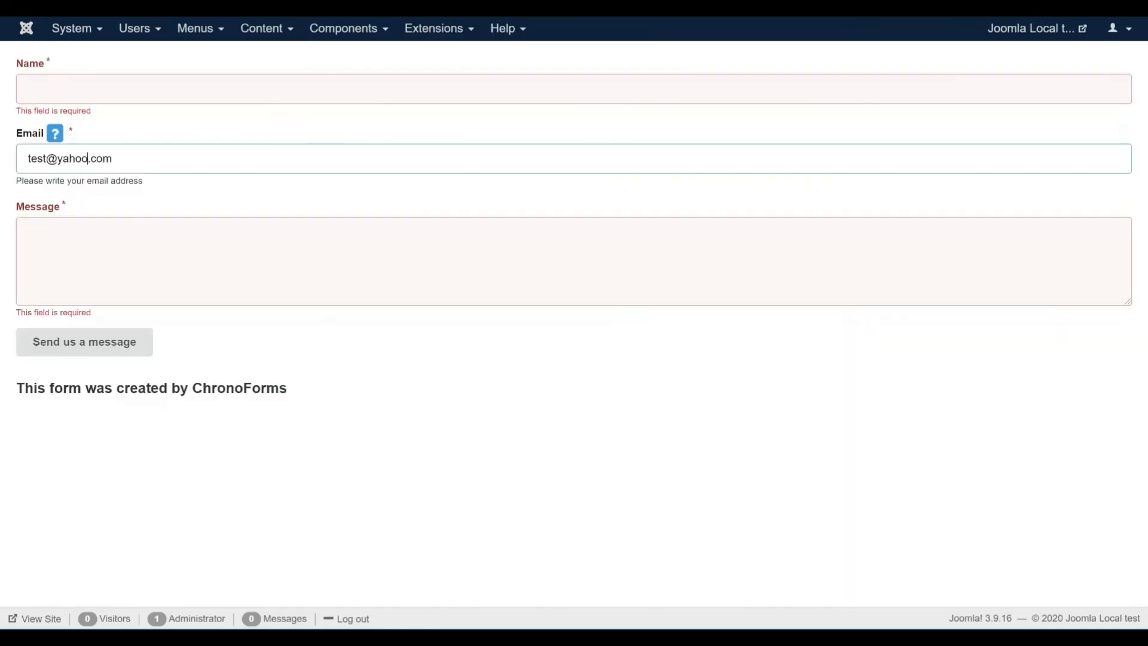
{"action": "left_click", "coordinate": [83, 342]}
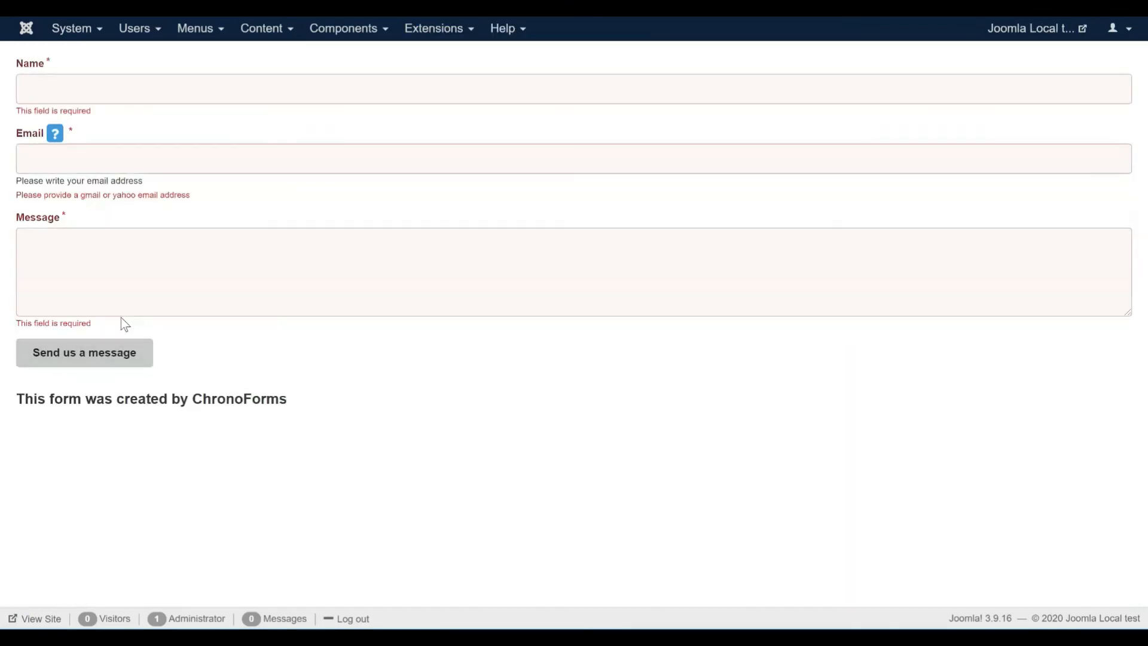
{"action": "mouse_move", "coordinate": [513, 76]}
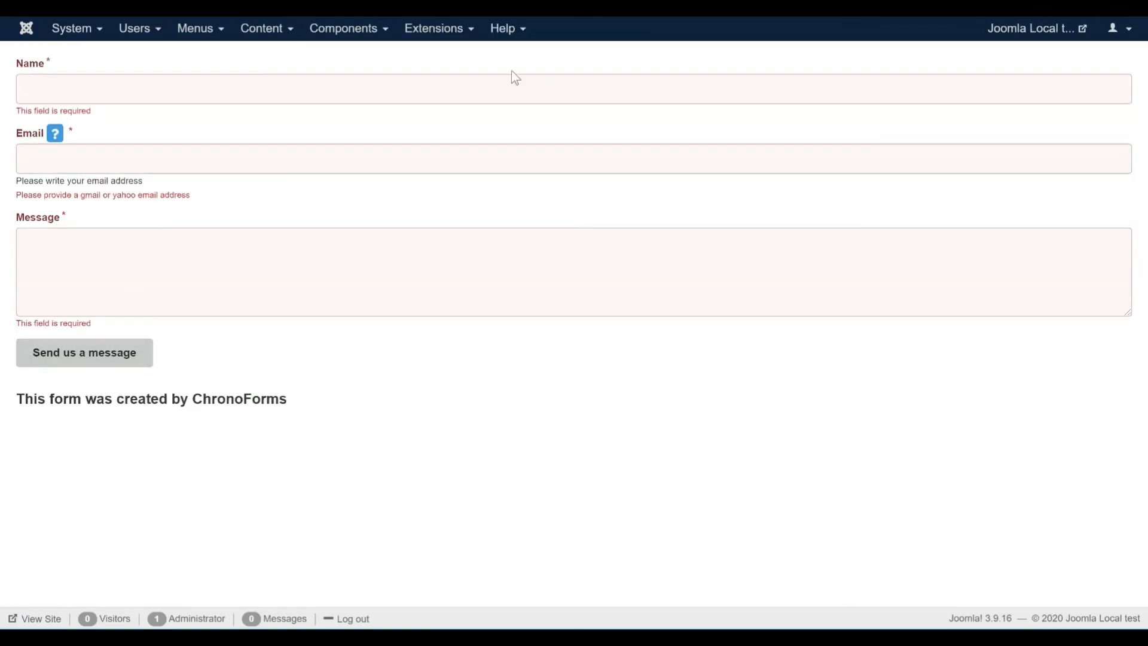